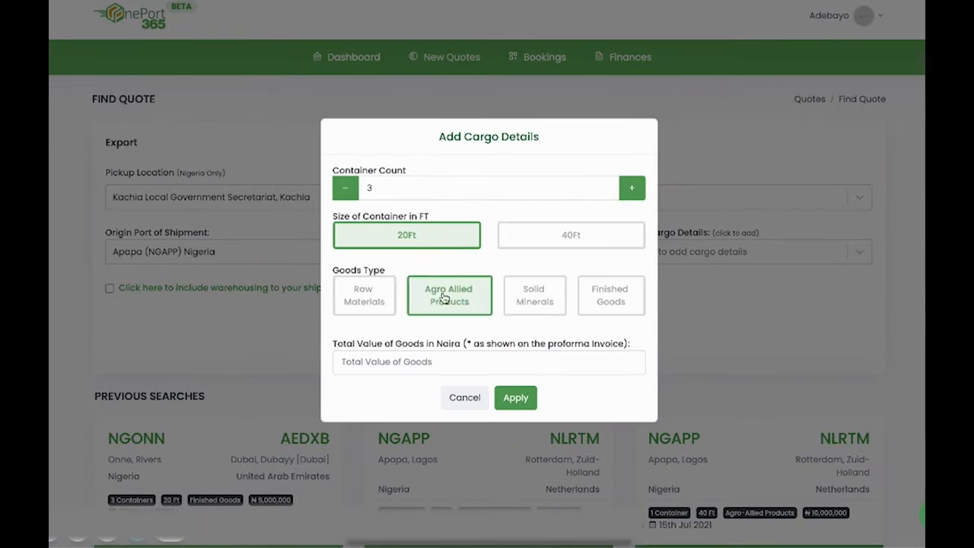
# - Apply three 20ft Agro-Allied Products containers and include warehousing for 3 weeks
pyautogui.click(514, 397)
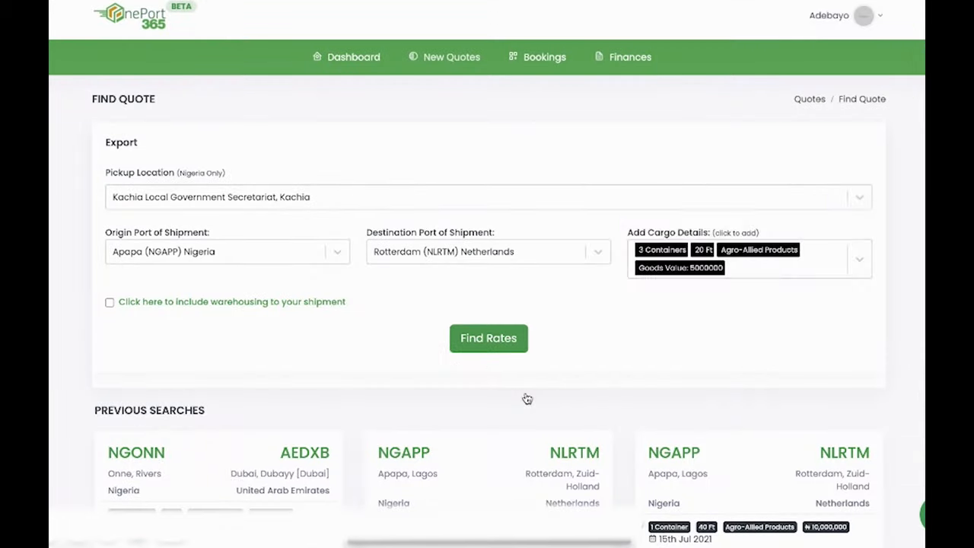
pyautogui.click(110, 302)
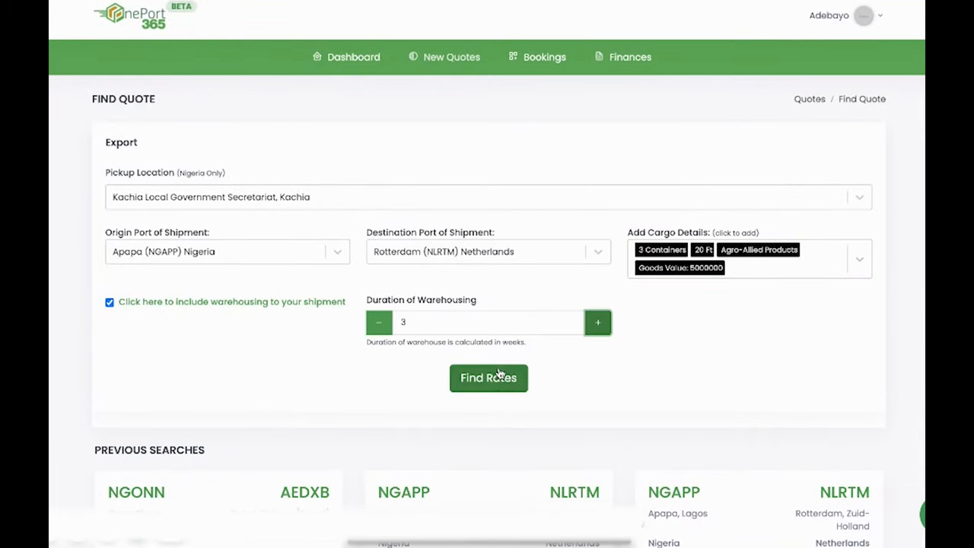
# - Find rates for the Apapa–Rotterdam export: Maersk ₦571,980 shipping, NSIA ₦27,500 insurance
pyautogui.click(488, 377)
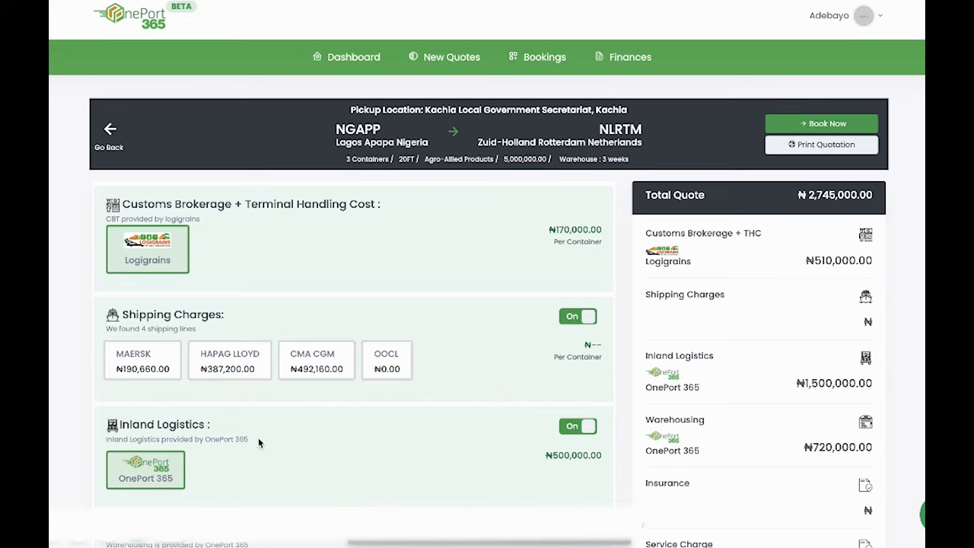
pyautogui.scroll(-3)
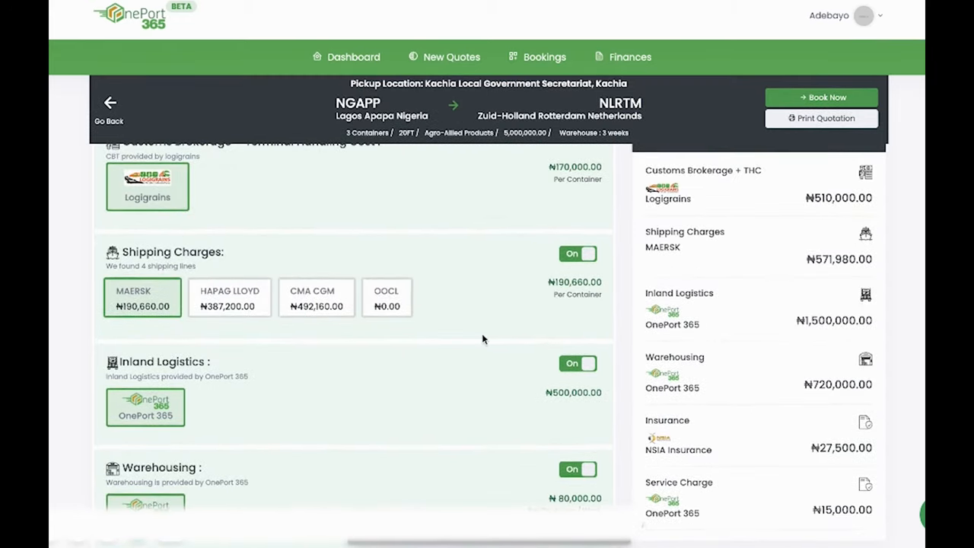
pyautogui.scroll(-3)
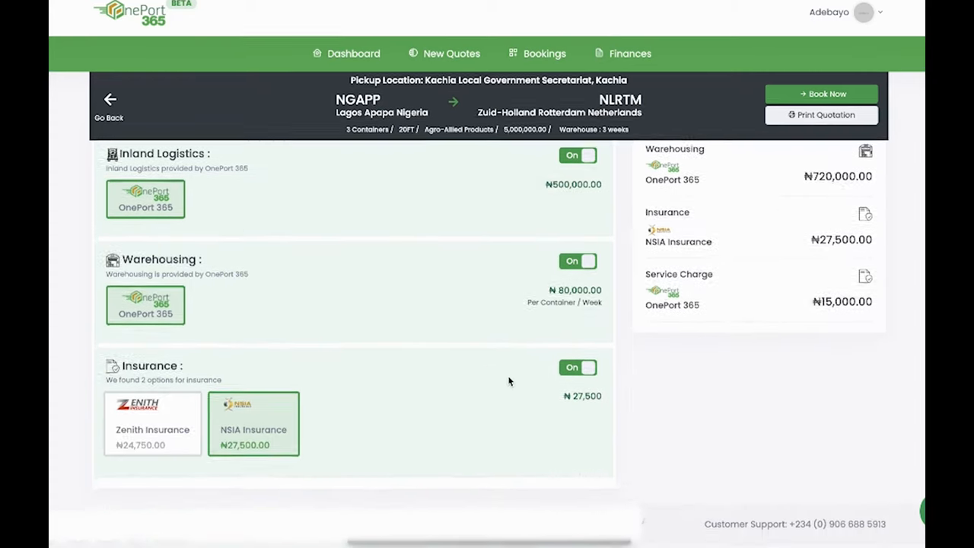
# - Book the quoted shipment for pickup on 07/30/2021 with Cashew goods and confirm it
pyautogui.click(822, 94)
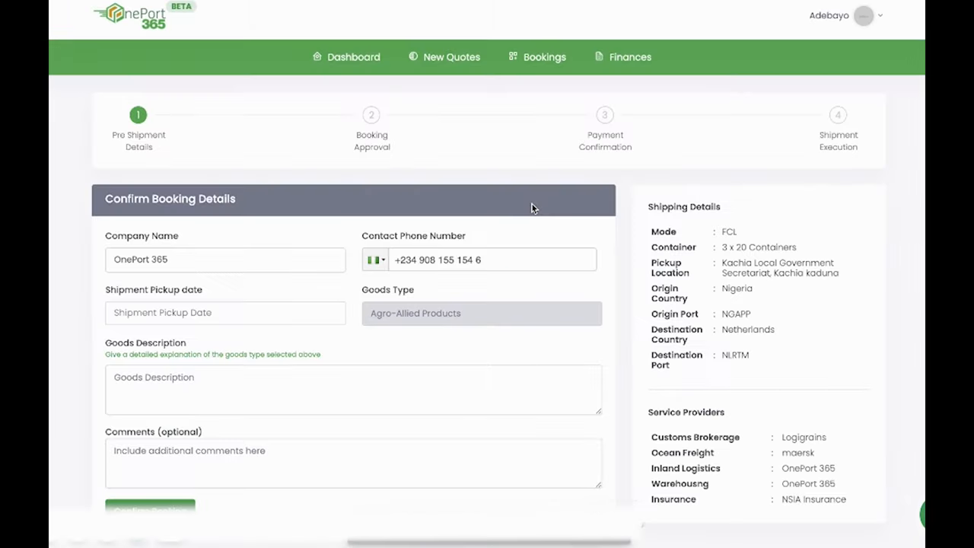
pyautogui.click(225, 313)
pyautogui.write('Cashew')
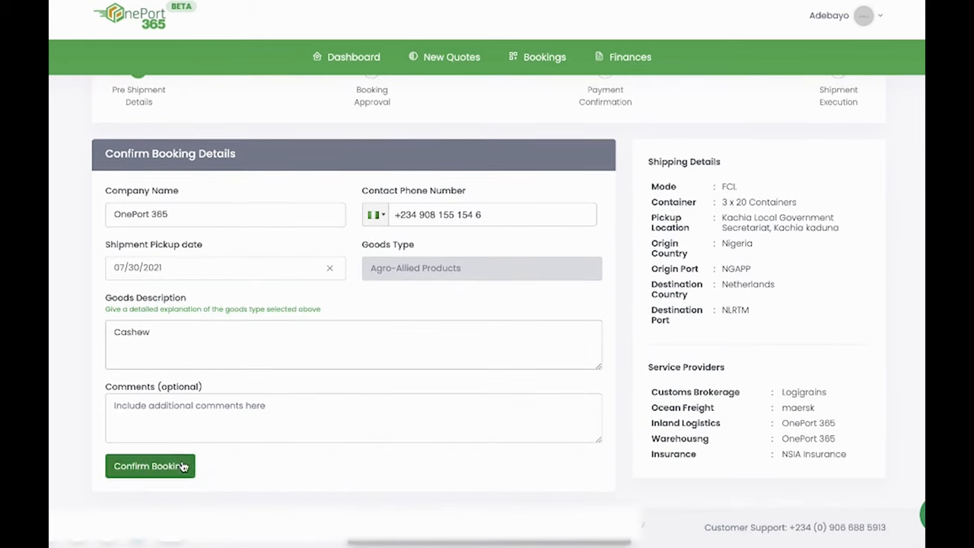
pyautogui.click(149, 465)
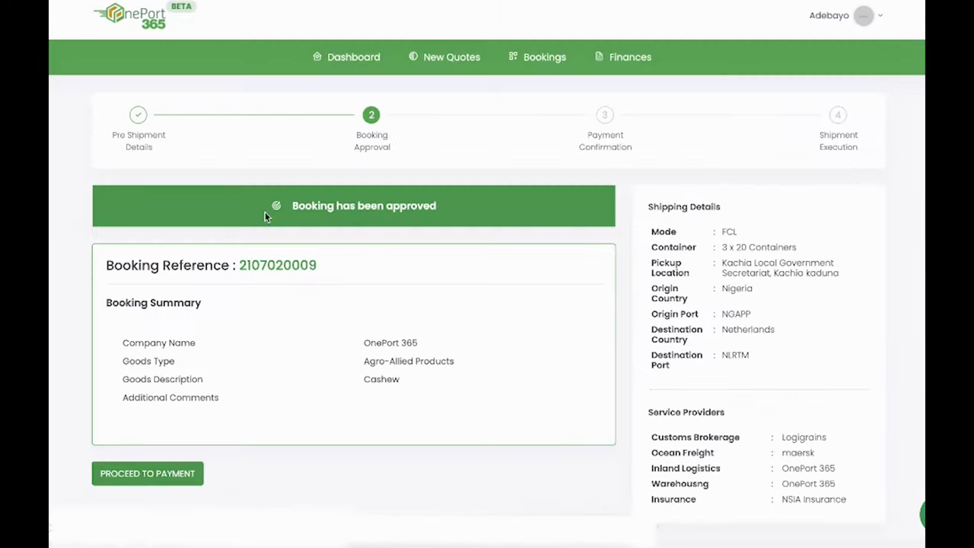
pyautogui.click(147, 473)
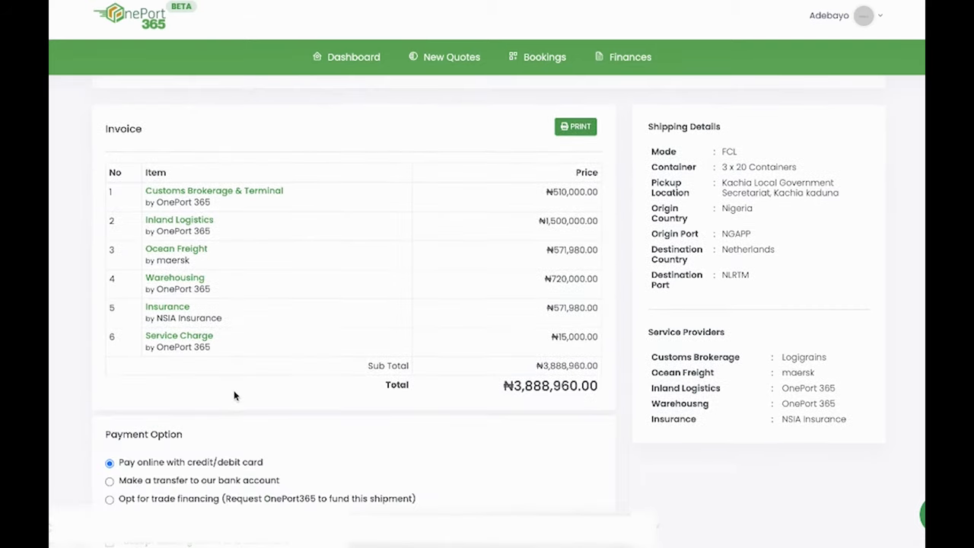
pyautogui.scroll(-3)
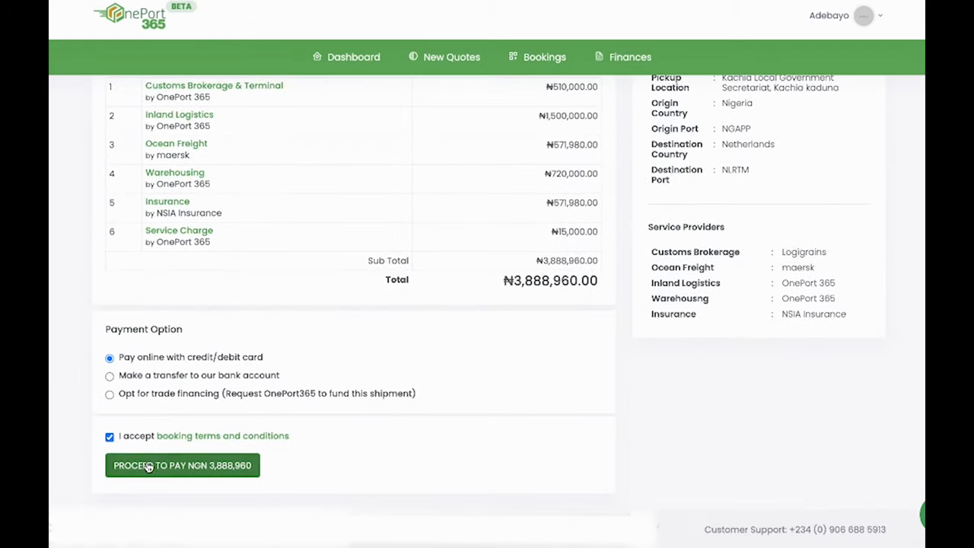
pyautogui.click(182, 465)
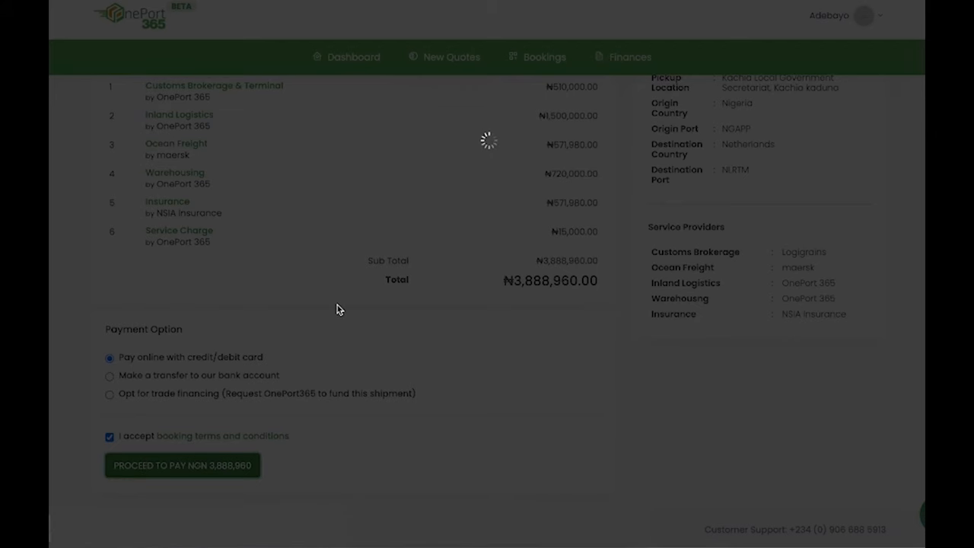
pyautogui.click(183, 466)
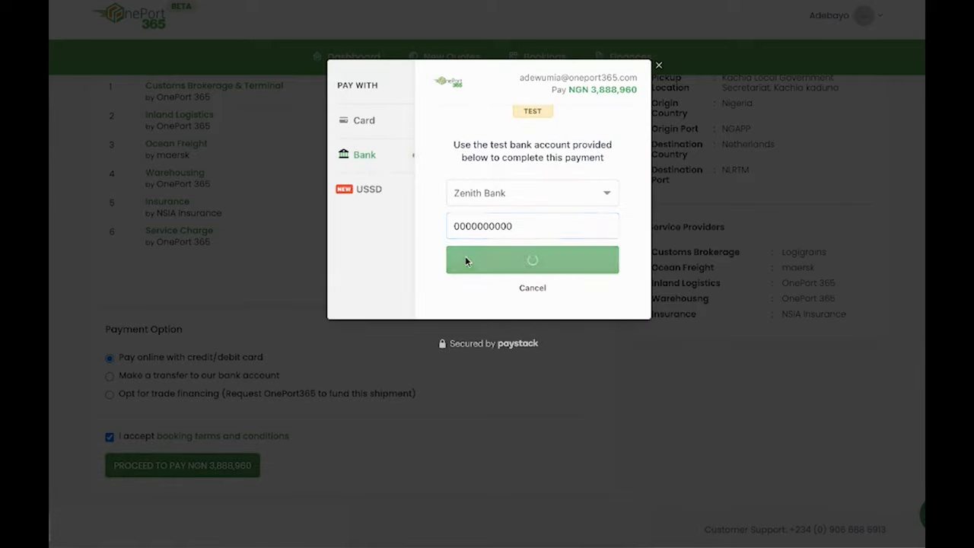
pyautogui.click(533, 259)
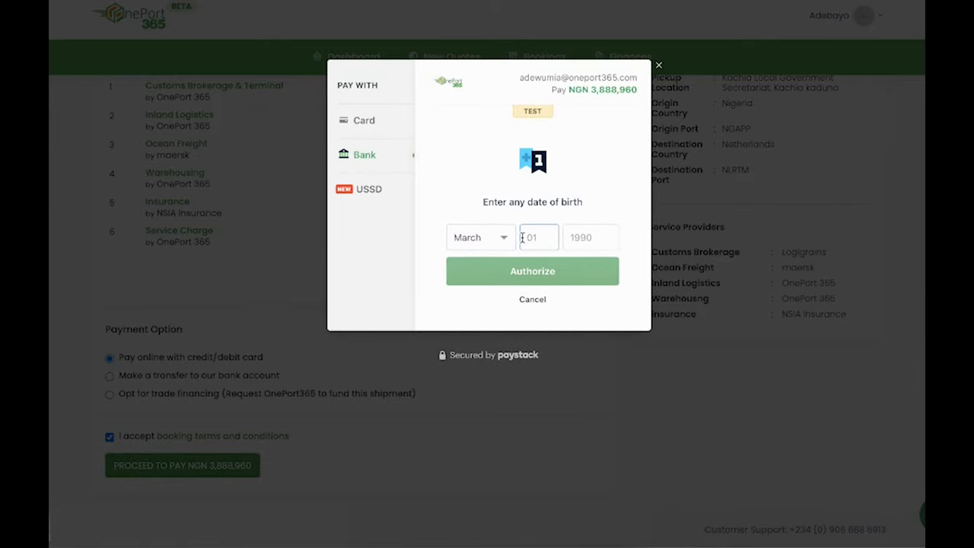
pyautogui.click(532, 271)
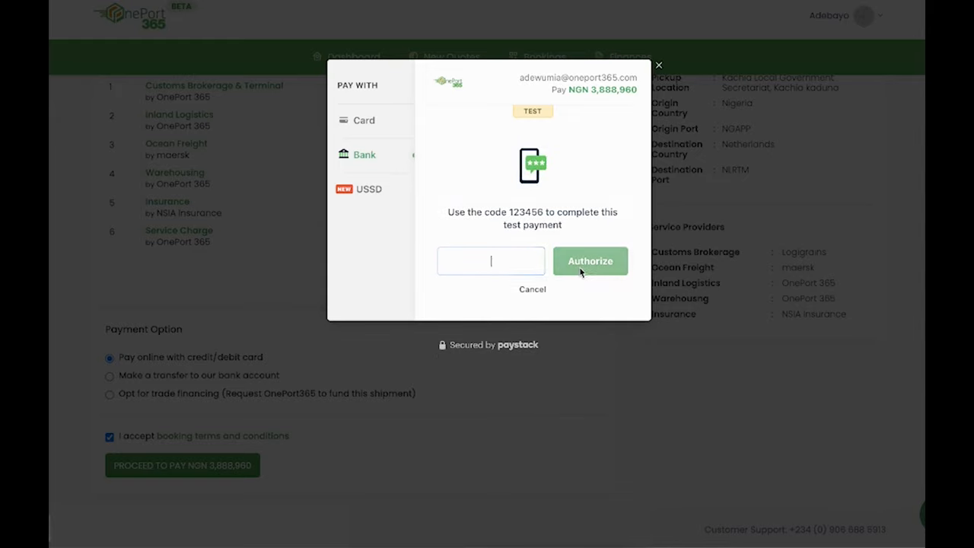
pyautogui.click(591, 262)
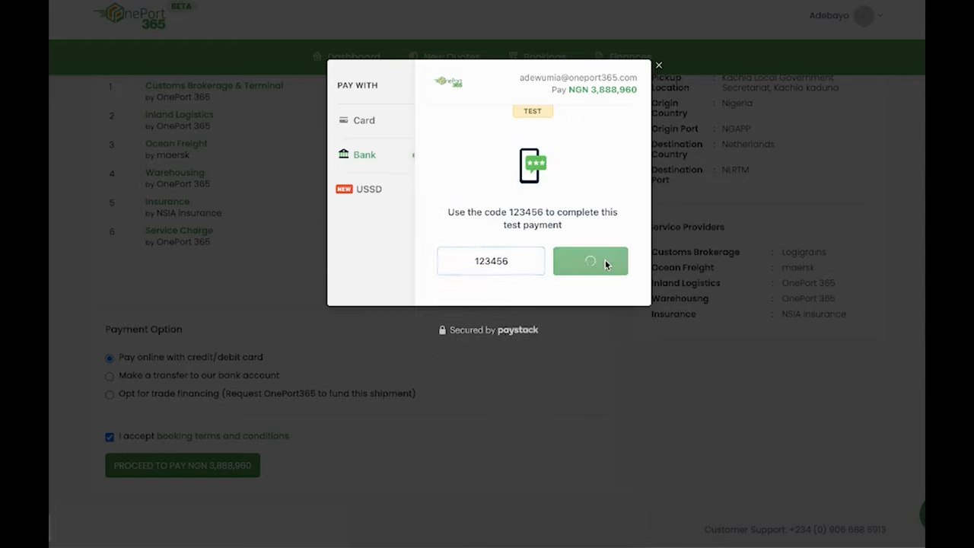
pyautogui.click(591, 260)
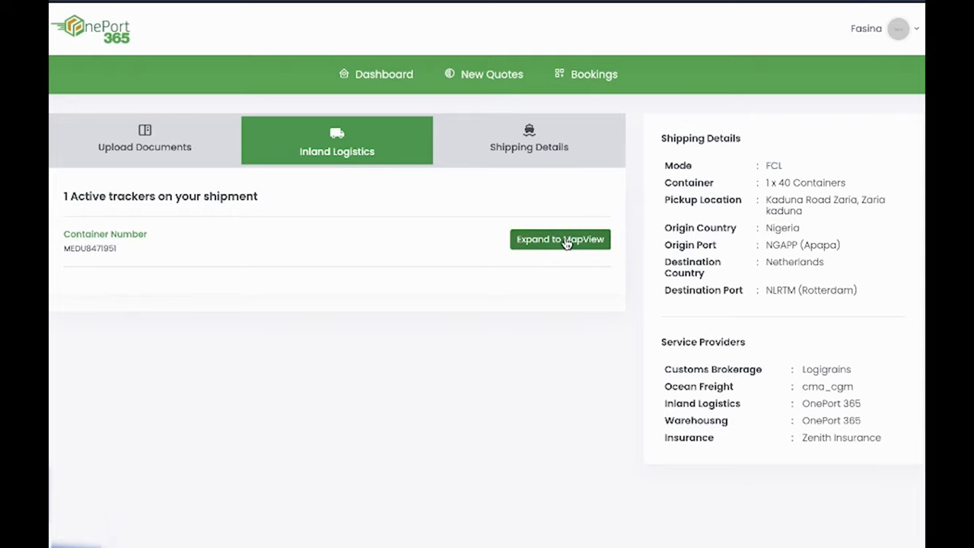
# - Expand container MEDU8471951's active tracker to the map and timeline view
pyautogui.click(560, 239)
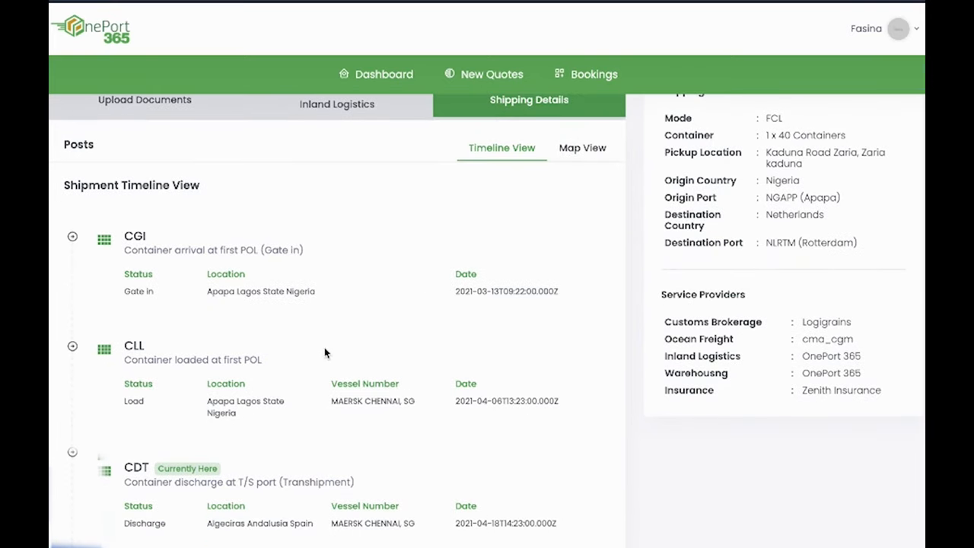
pyautogui.scroll(-3)
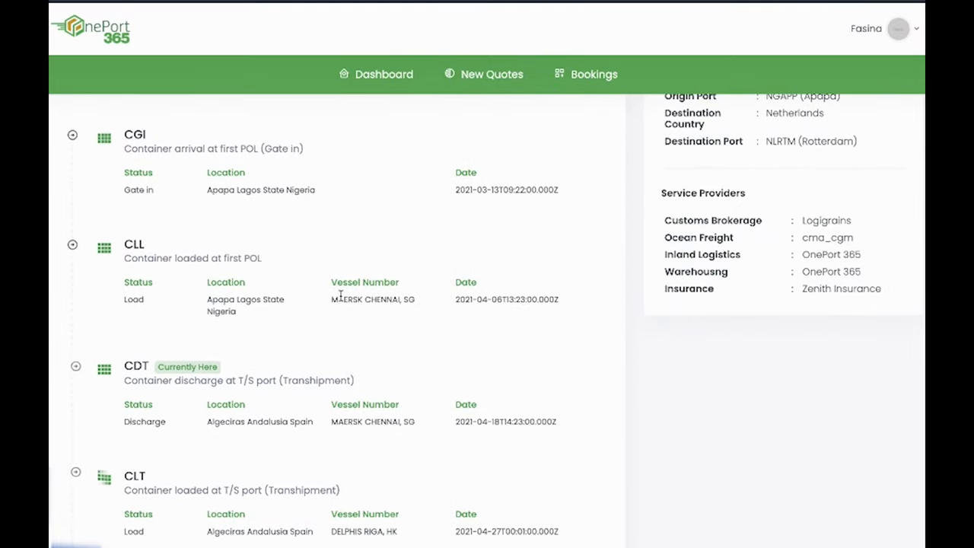
pyautogui.scroll(-3)
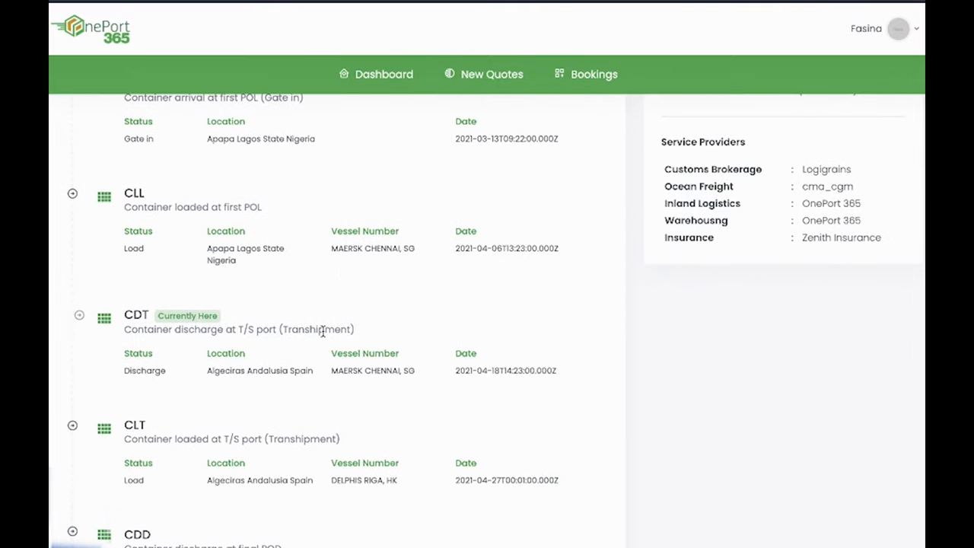